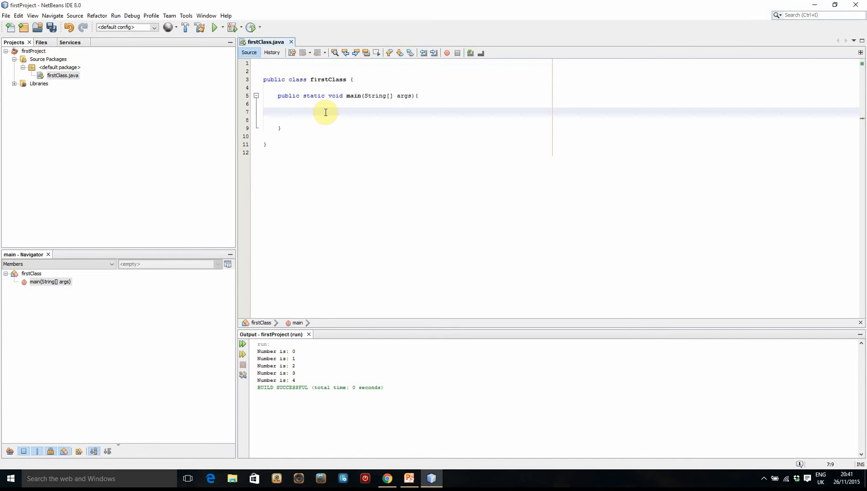
Inside main, declare int num = 0;.
click(293, 112)
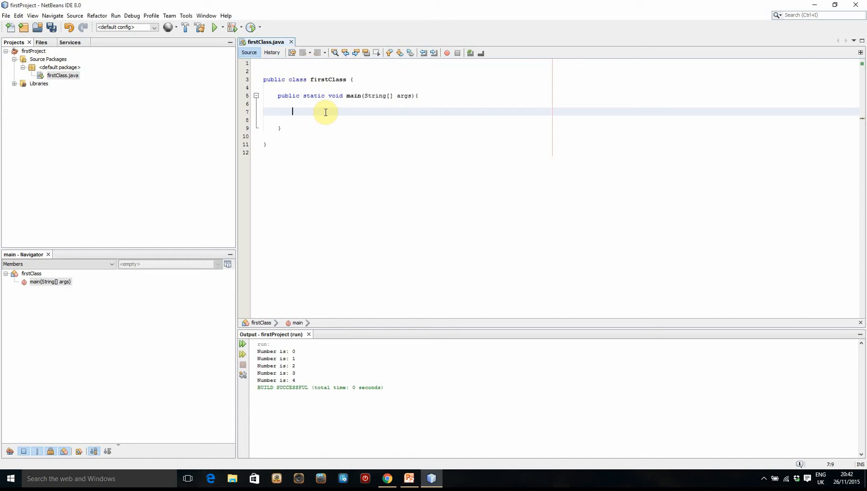
text(int)
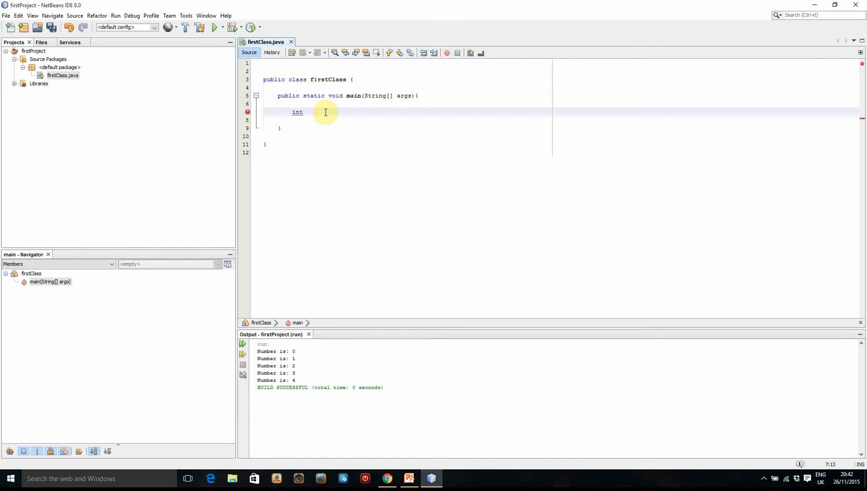
text(num =)
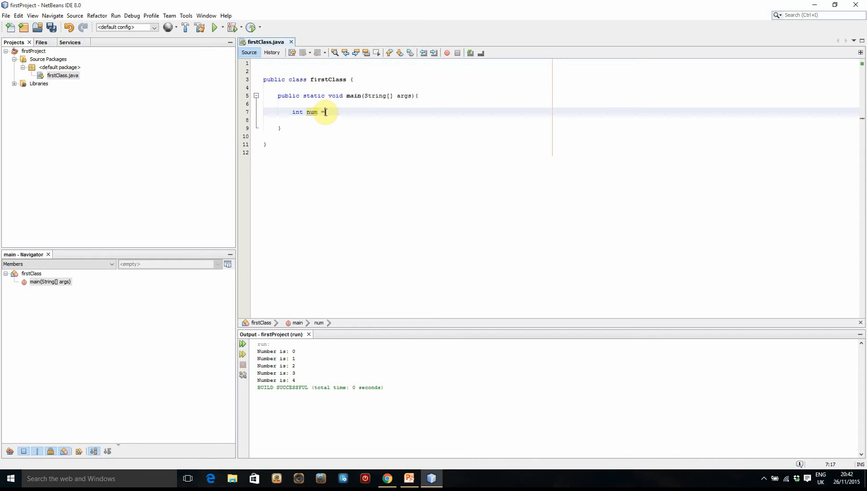
text(0;)
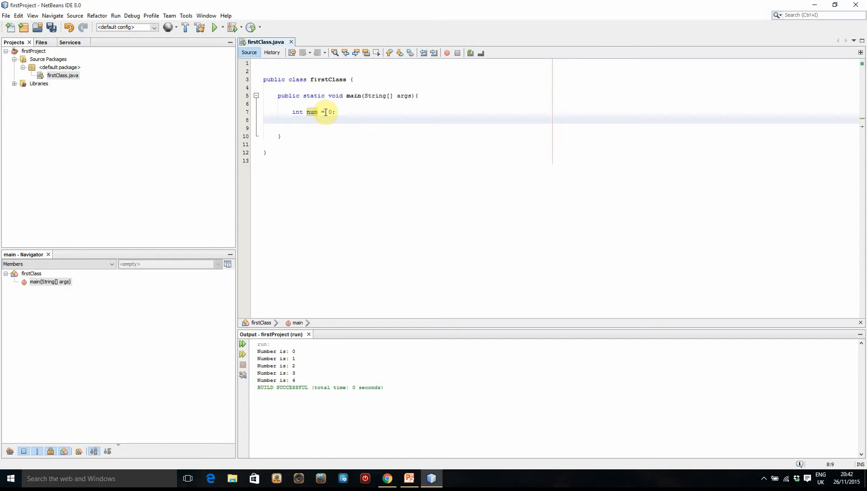
Declare boolean lessThan5 = false; and move to a new line.
text(b)
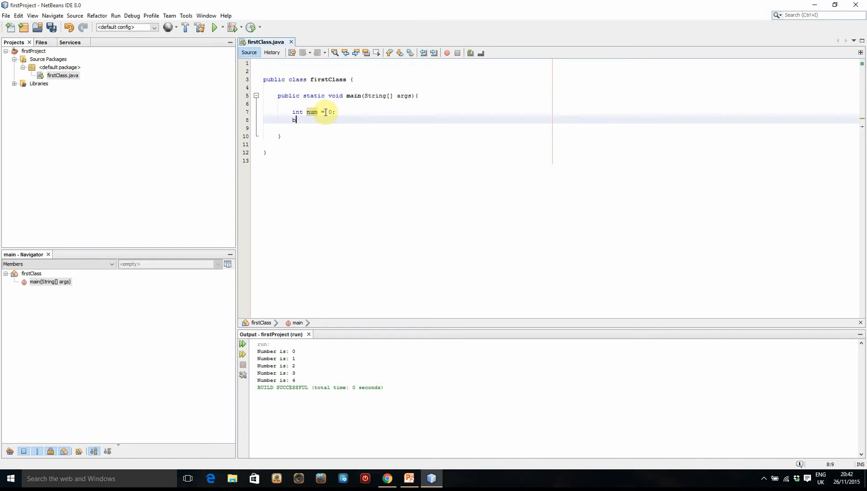
text(oolean)
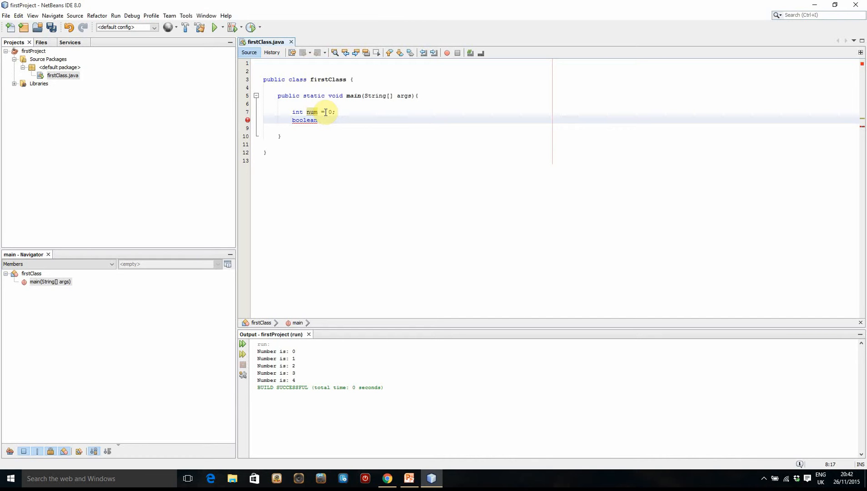
text(x)
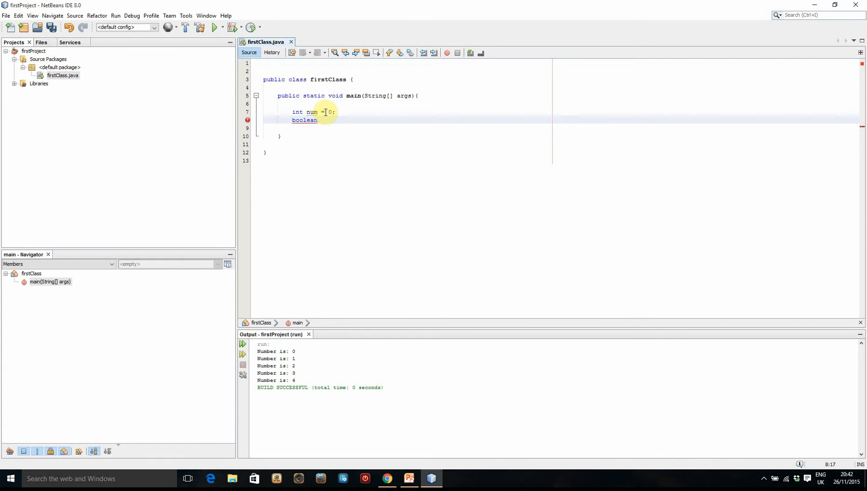
text(lessThan5 =)
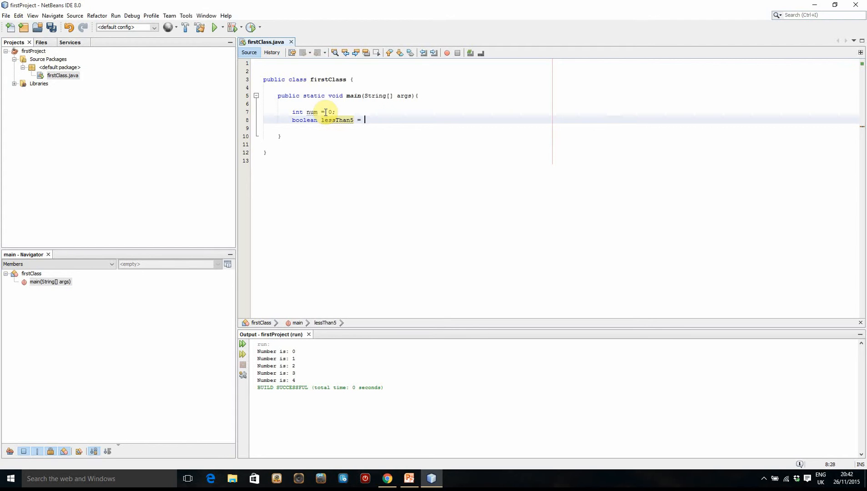
text(false;)
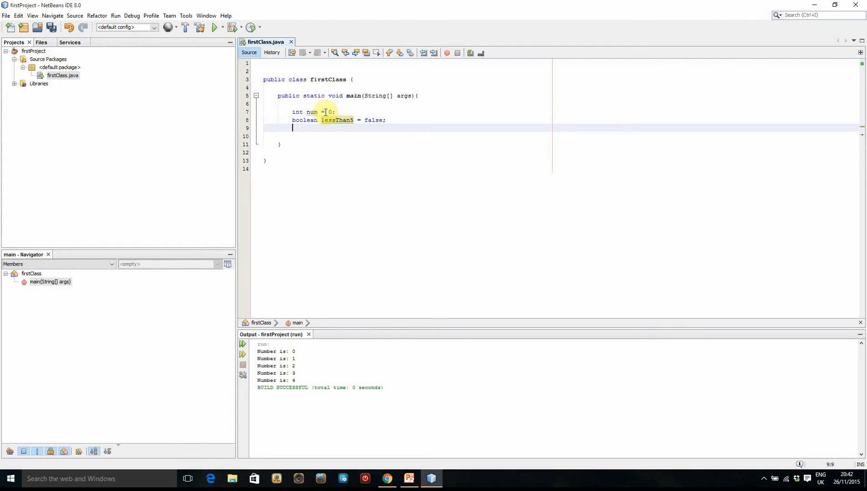
key(enter)
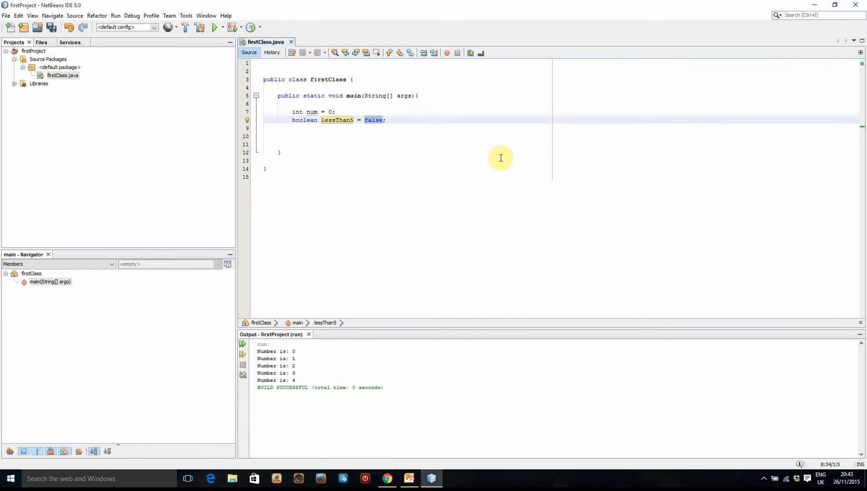
Change the lessThan5 initial value from false to true.
text(true)
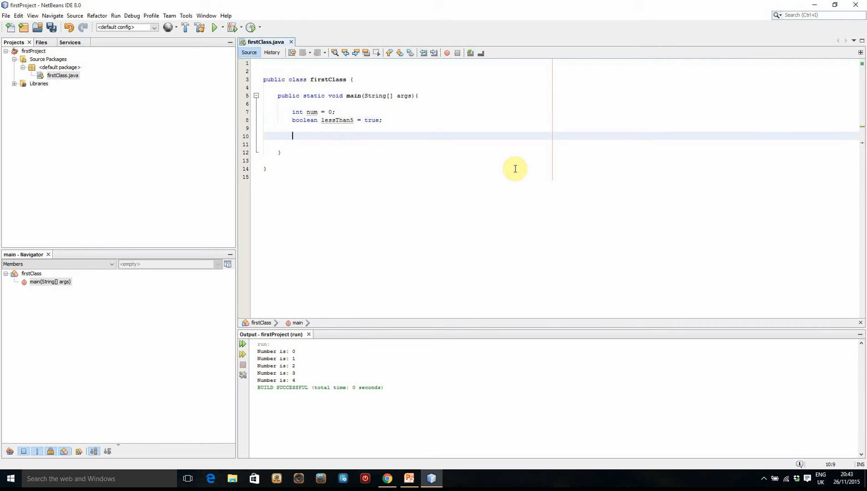
Write an empty while(lessThan5){ } loop after the declarations.
text(while)
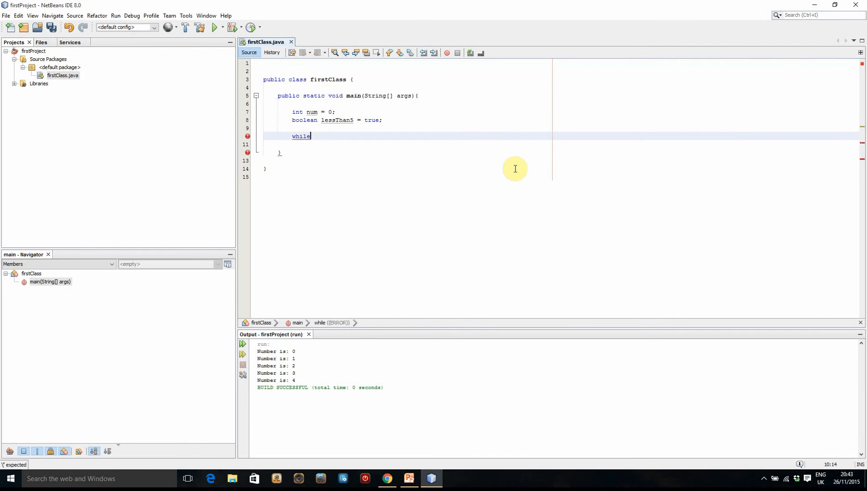
text(())
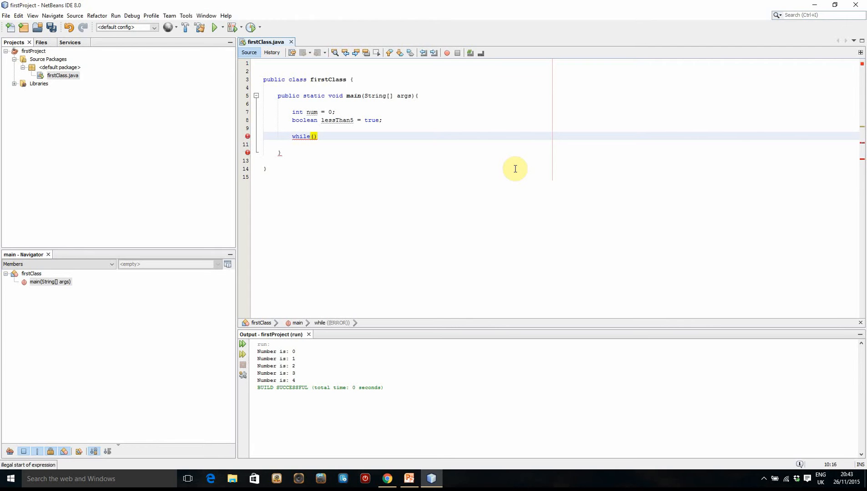
text({)
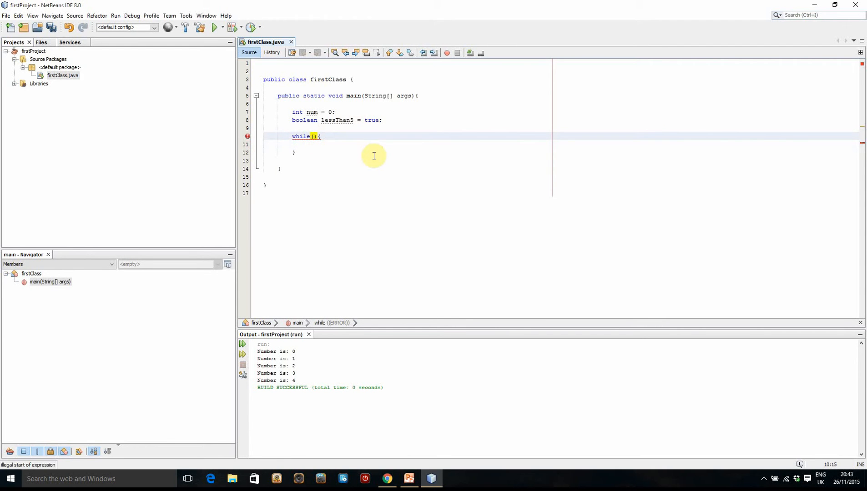
mouse_move(466, 208)
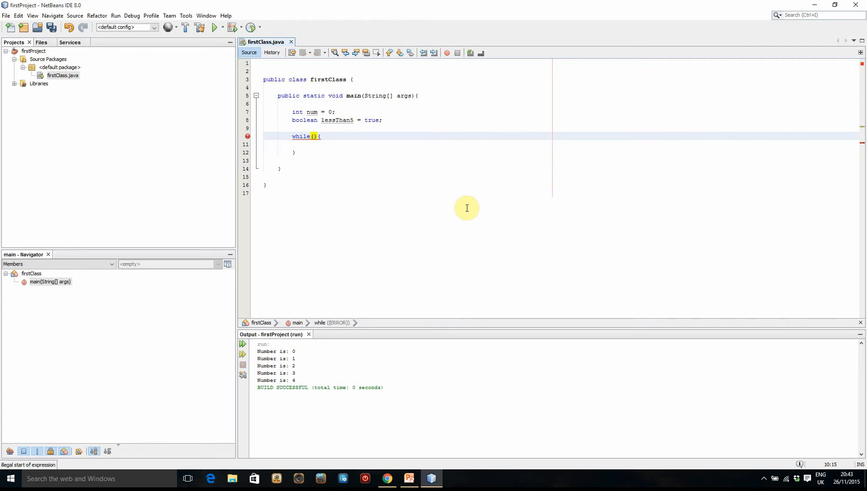
text(lessThan5)
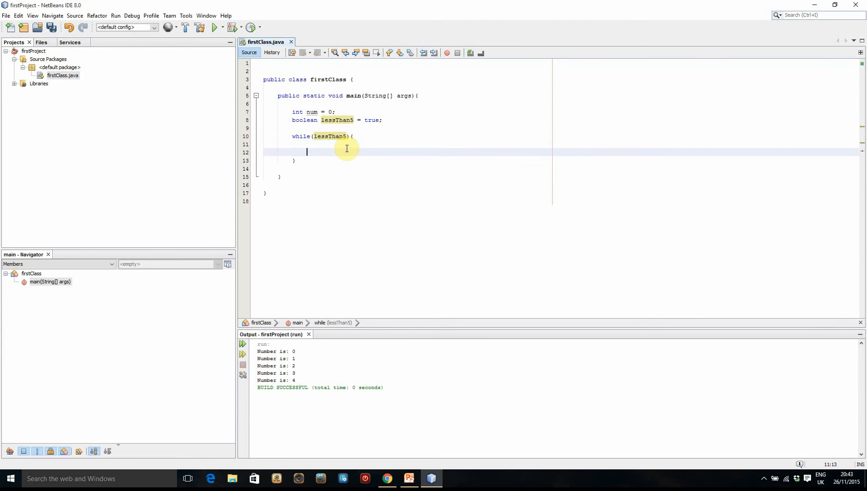
Inside the loop, add System.out.println("The number is: "+num);.
key(enter)
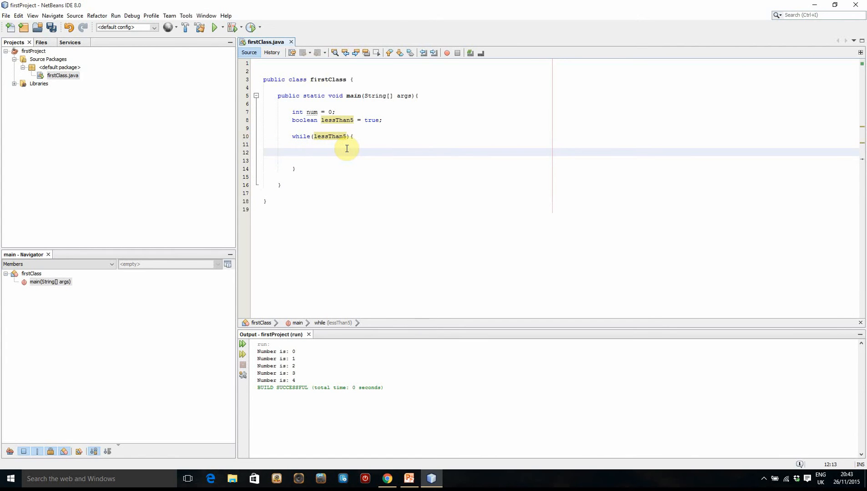
text(System.o)
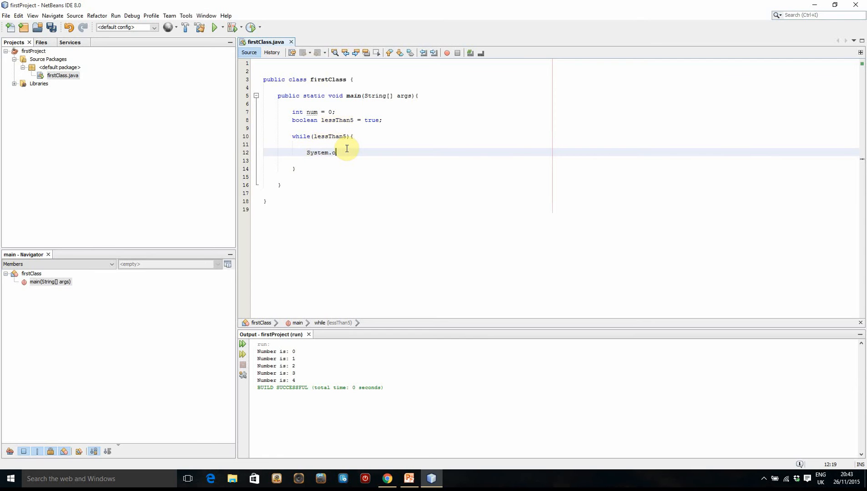
text(ut.println)
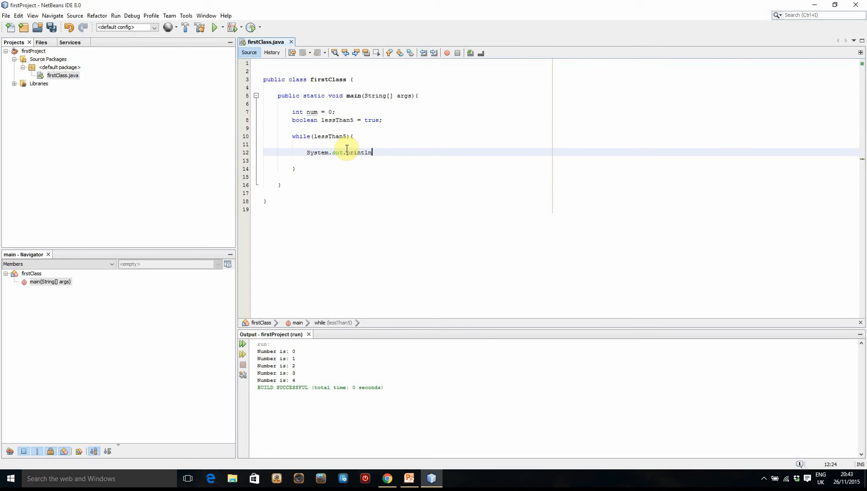
text(("");)
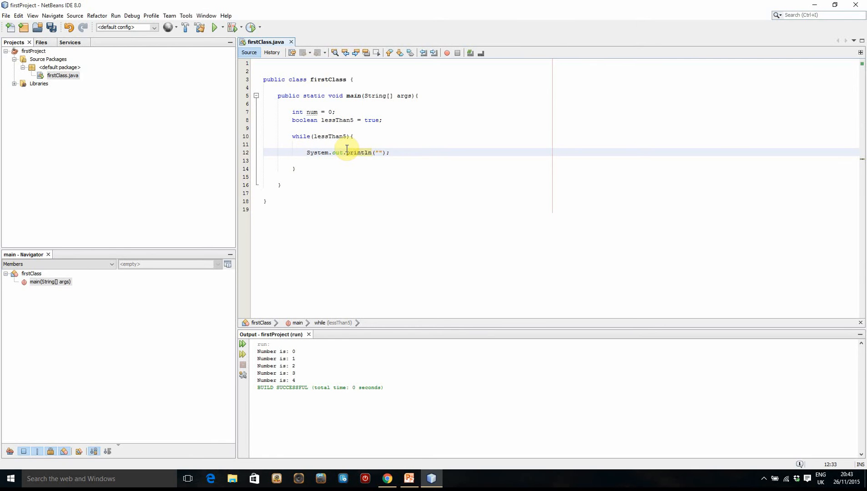
text(The r)
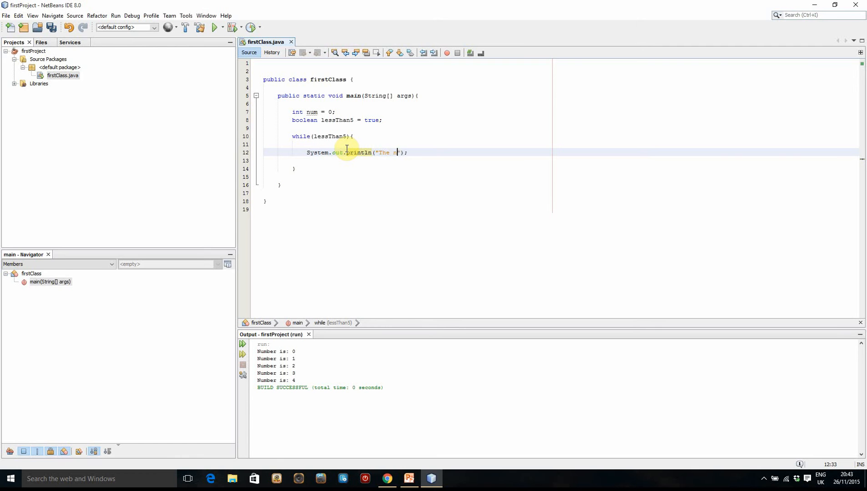
text(umber is:)
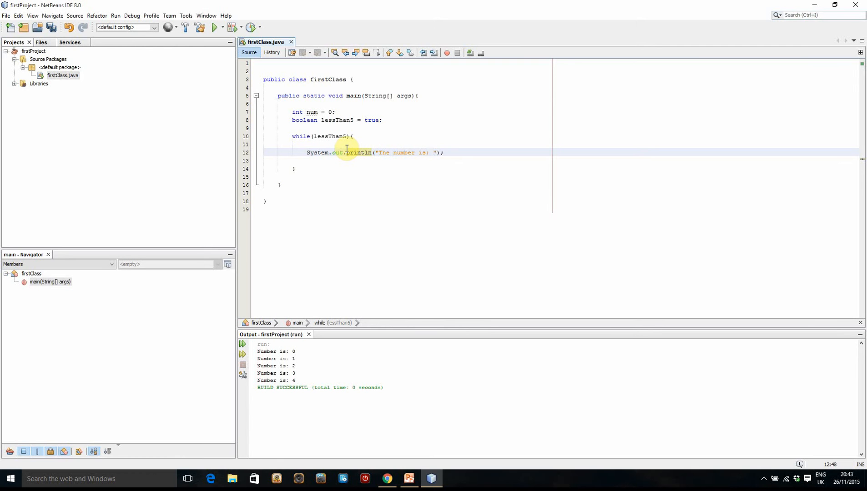
text(+)
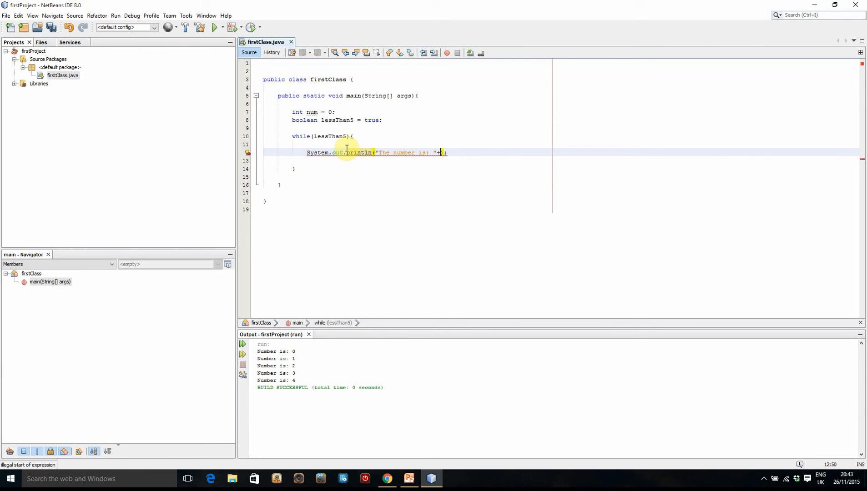
text(num)
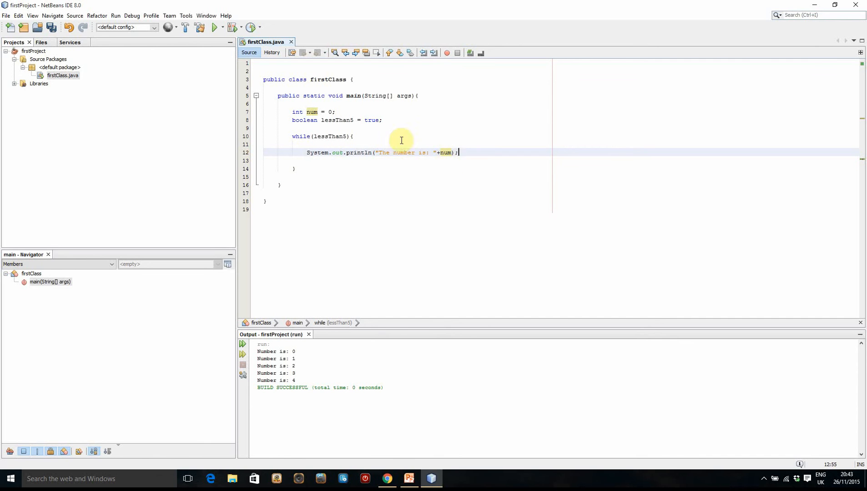
mouse_move(479, 192)
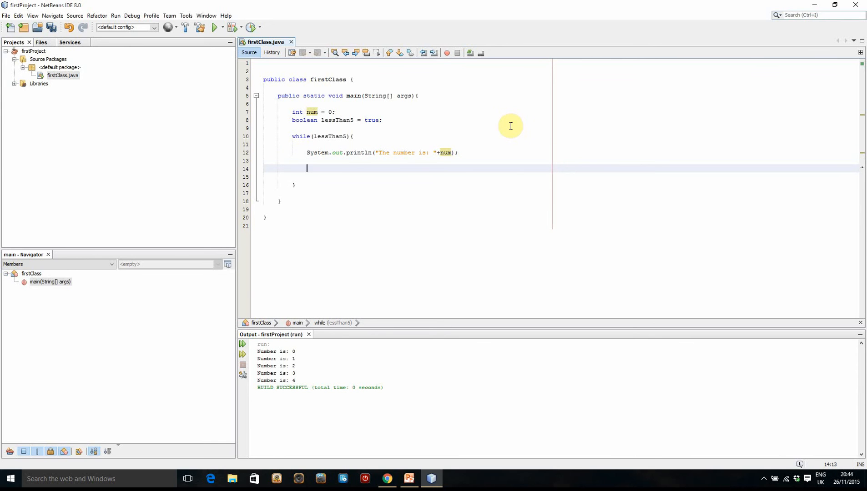
mouse_move(426, 178)
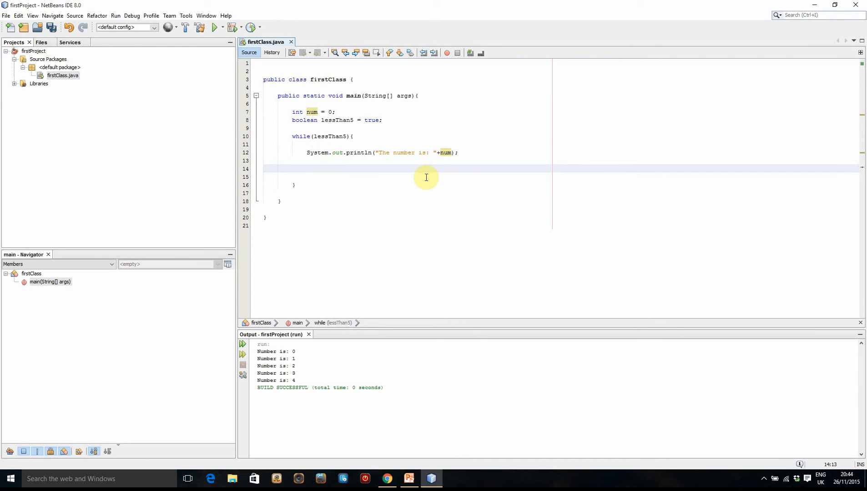
mouse_move(507, 220)
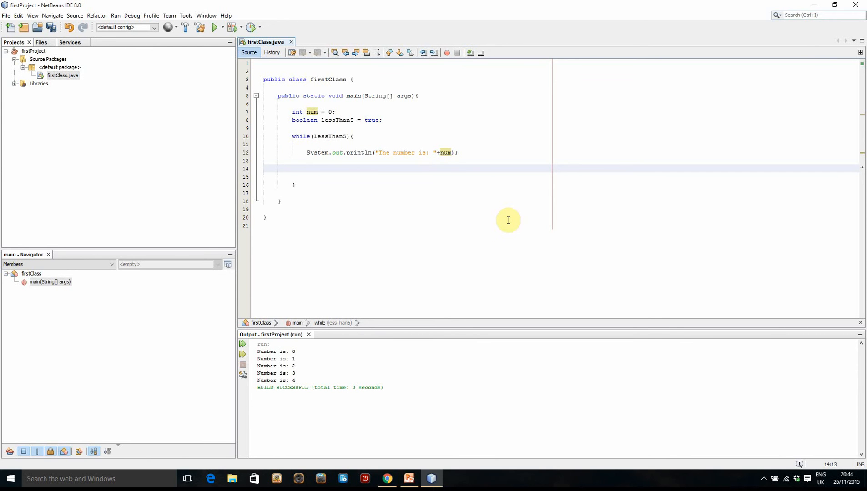
Below the println, add if(num >= 4){ lessThan5 = false; }.
text(if)
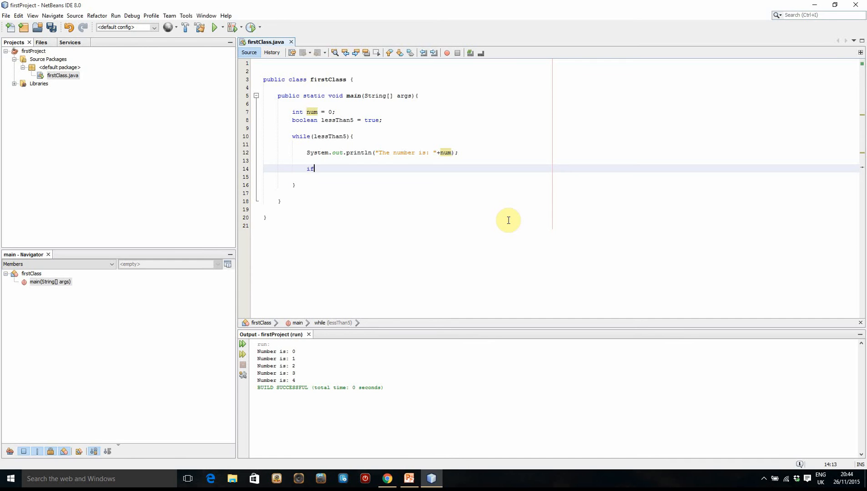
text((){)
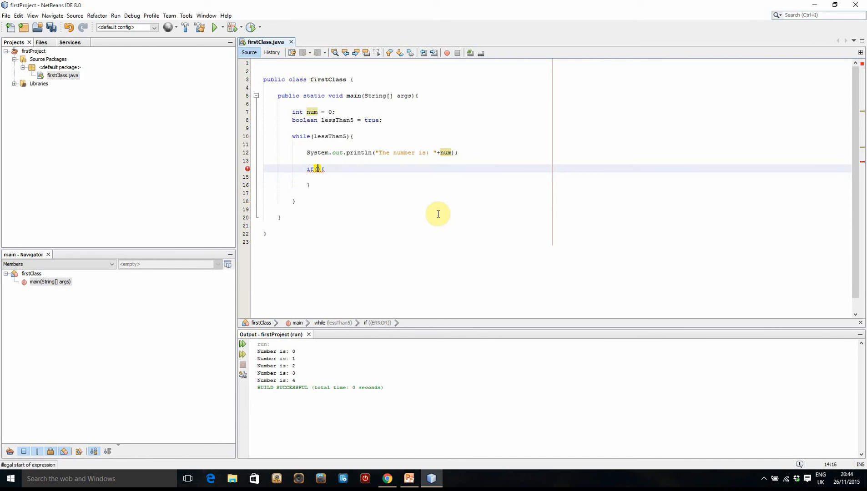
text(lessT)
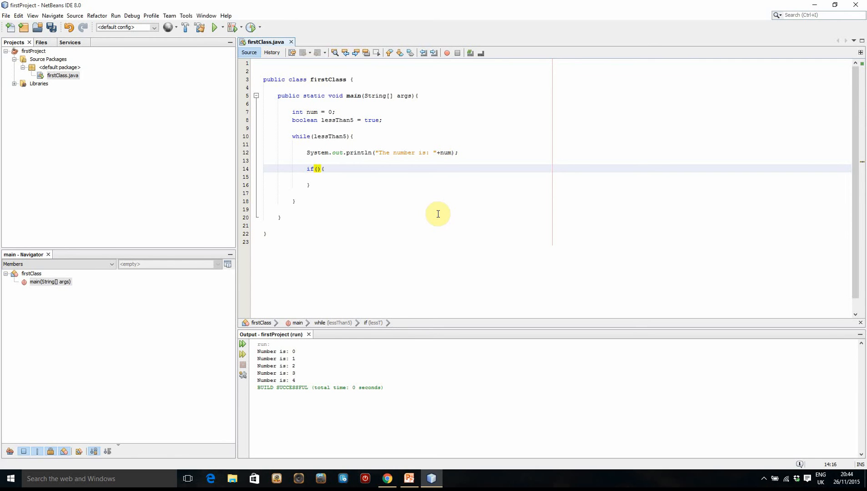
text(num >)
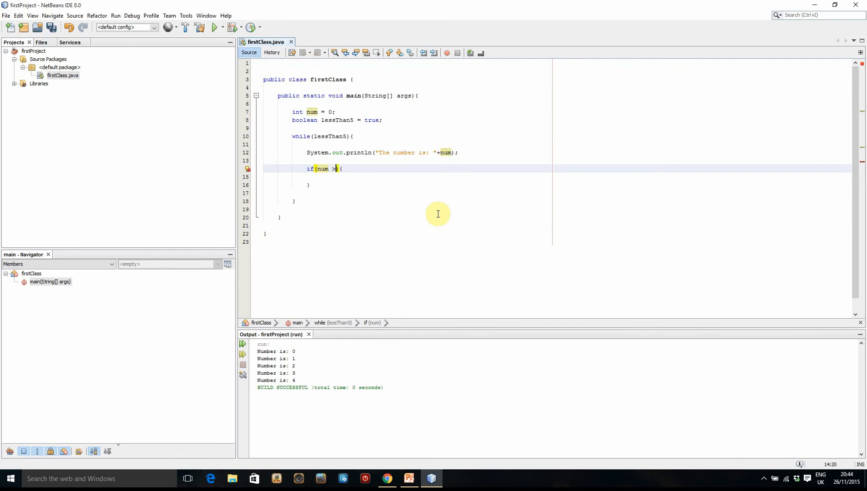
text(= 4)
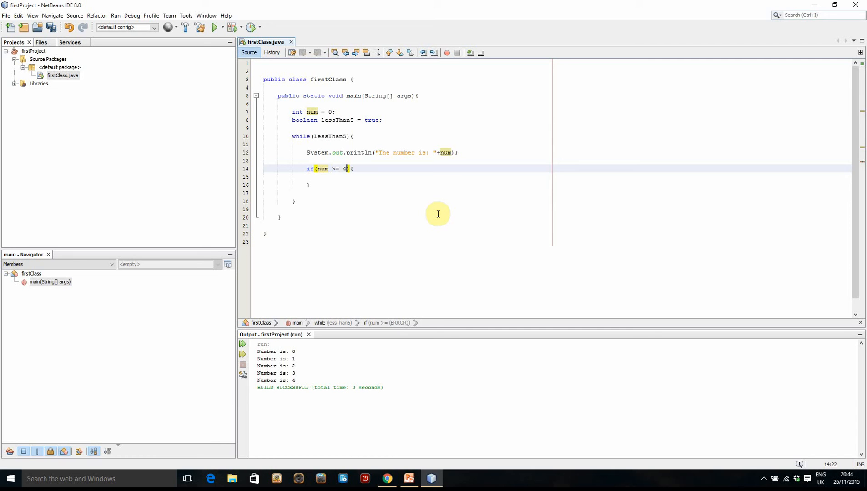
text(les)
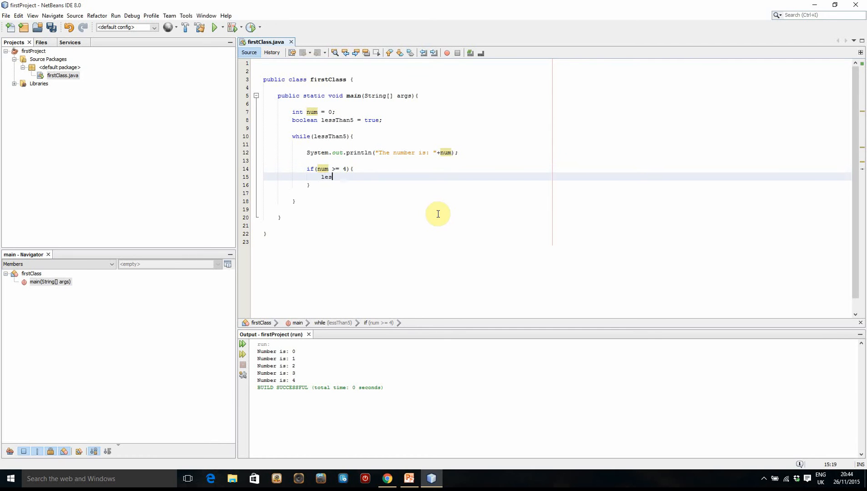
text(sThan5 =)
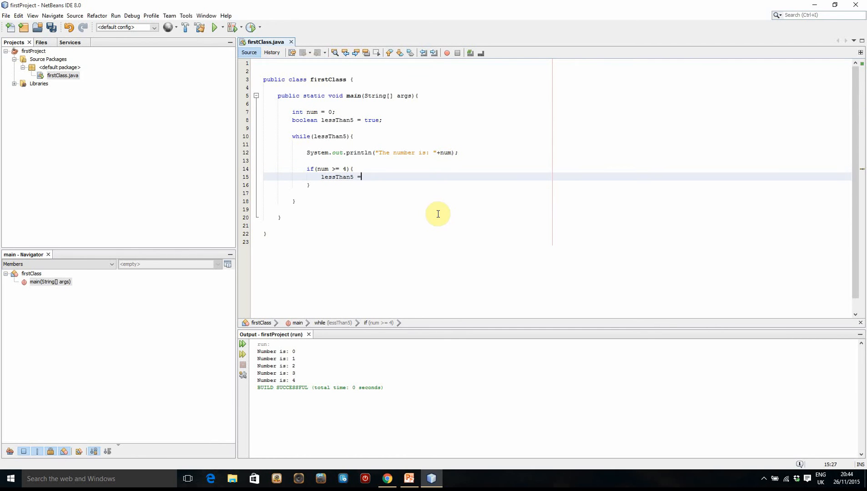
text(false;)
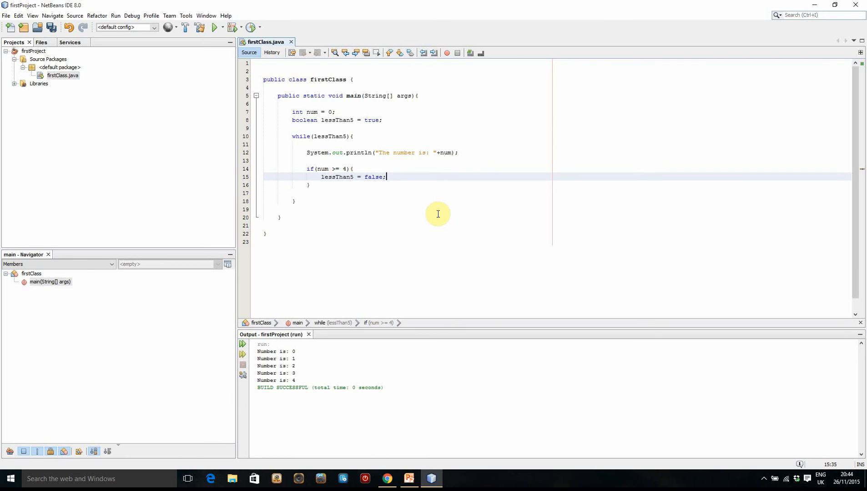
mouse_move(349, 181)
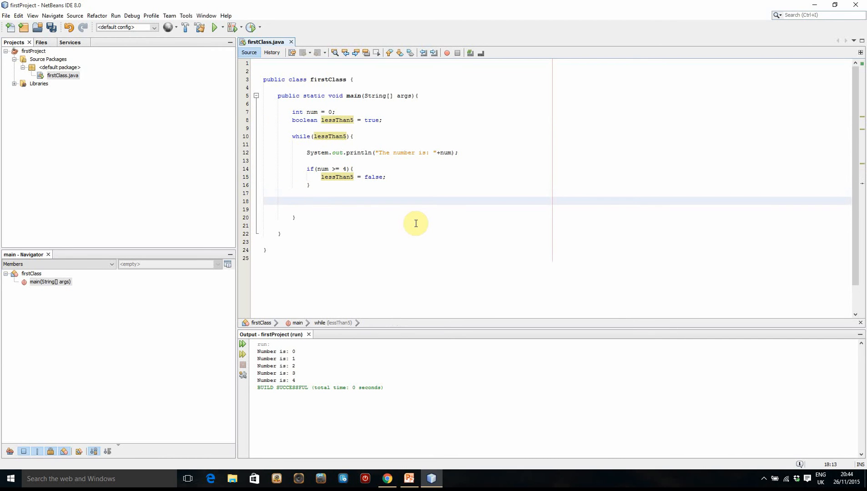
After the if block, add num++; as the loop increment.
click(308, 201)
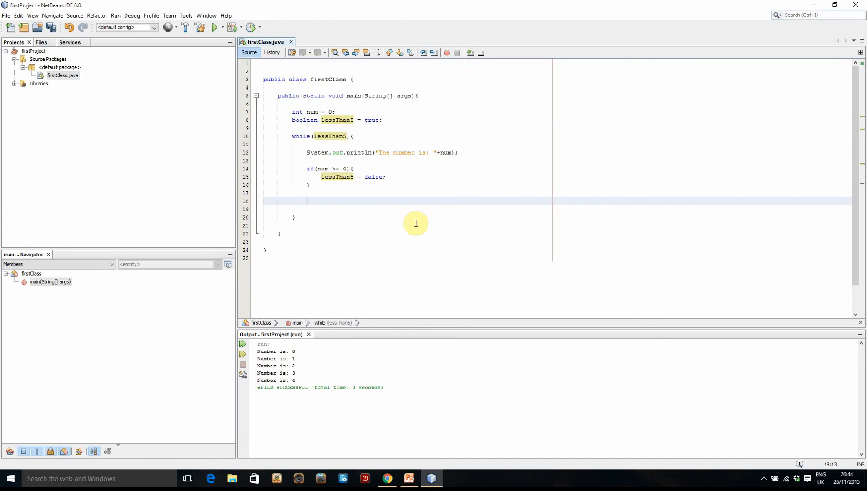
mouse_move(332, 168)
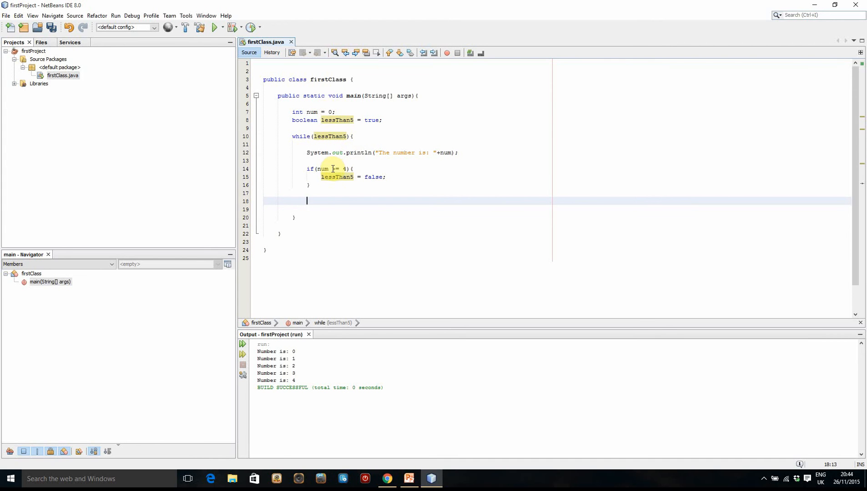
text(n)
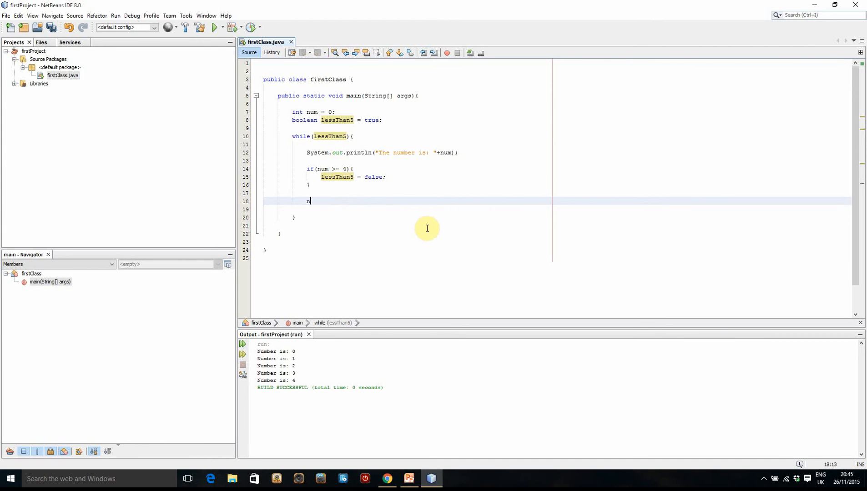
text(um++)
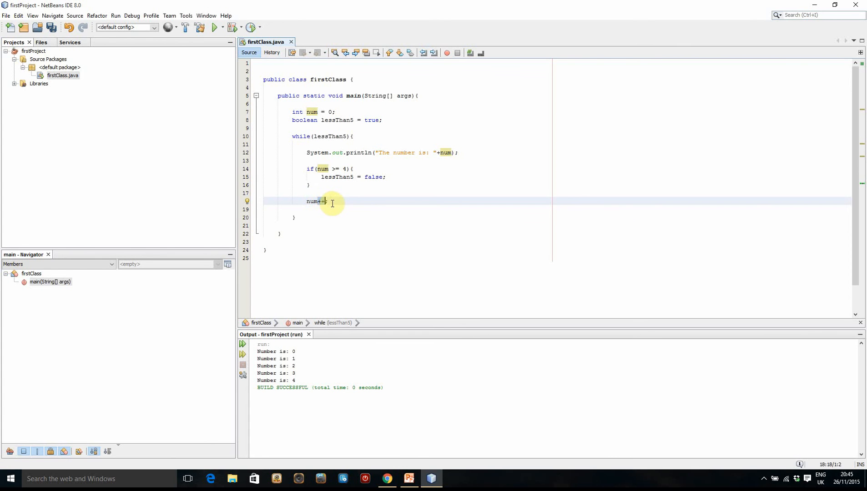
text(;)
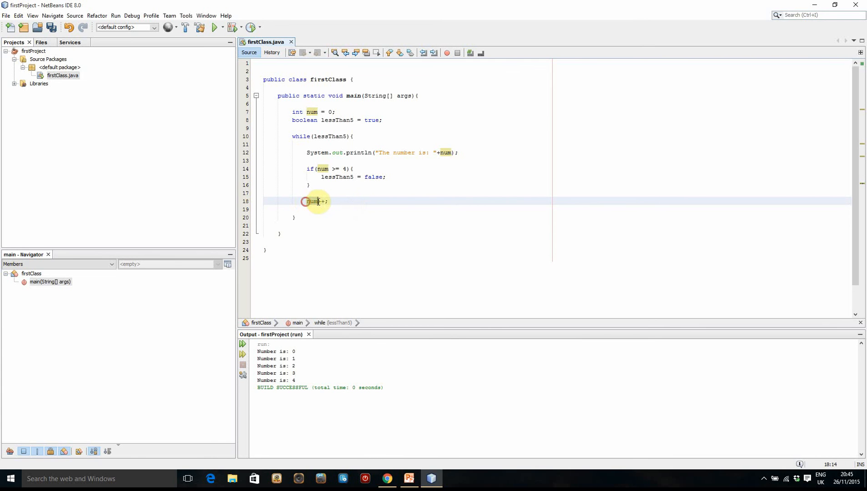
mouse_move(355, 208)
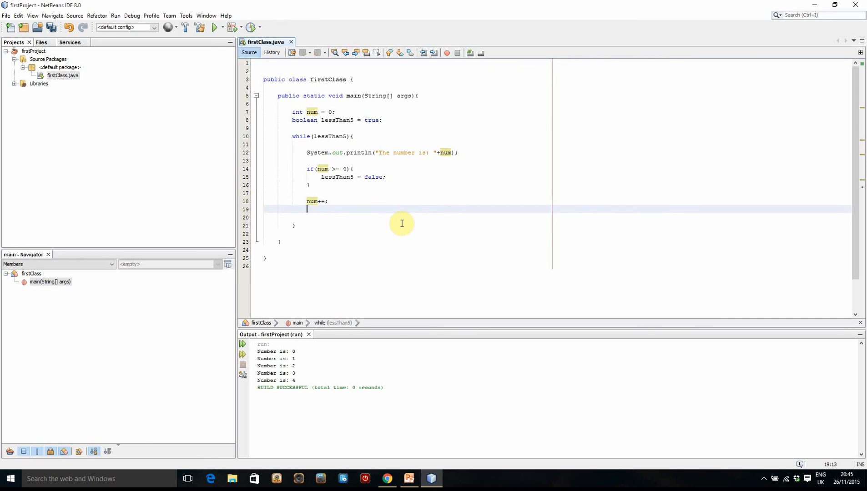
Try num = num + 1; and num += 1; alternatives, then delete them leaving only num++.
text(num = num +)
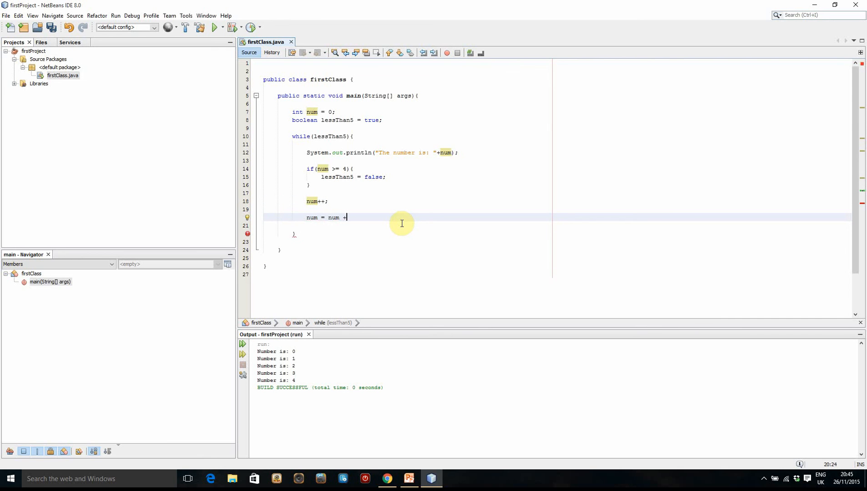
text(1;)
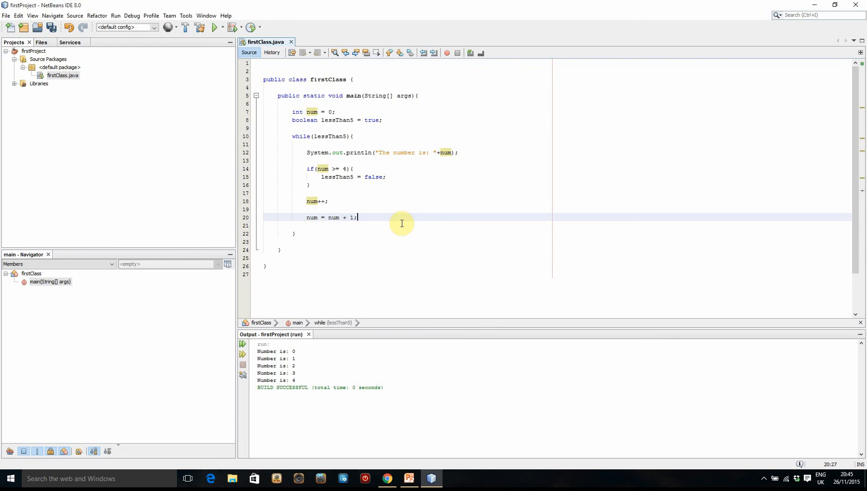
text(num)
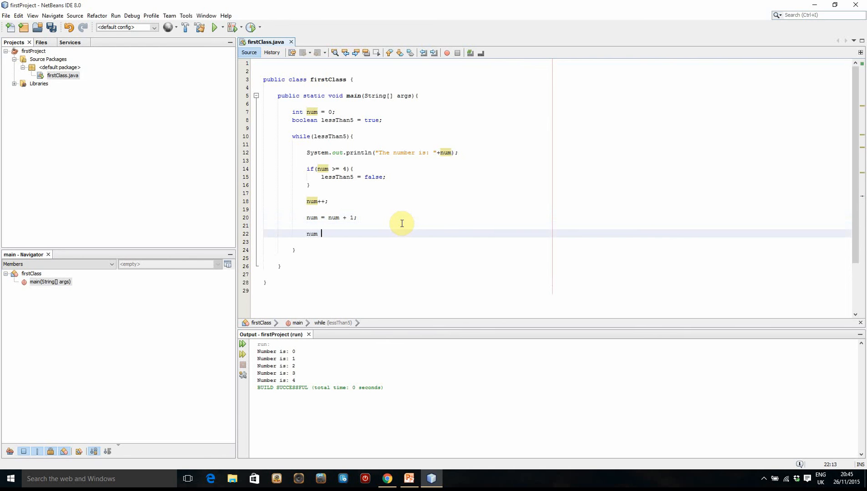
text(+= 1;)
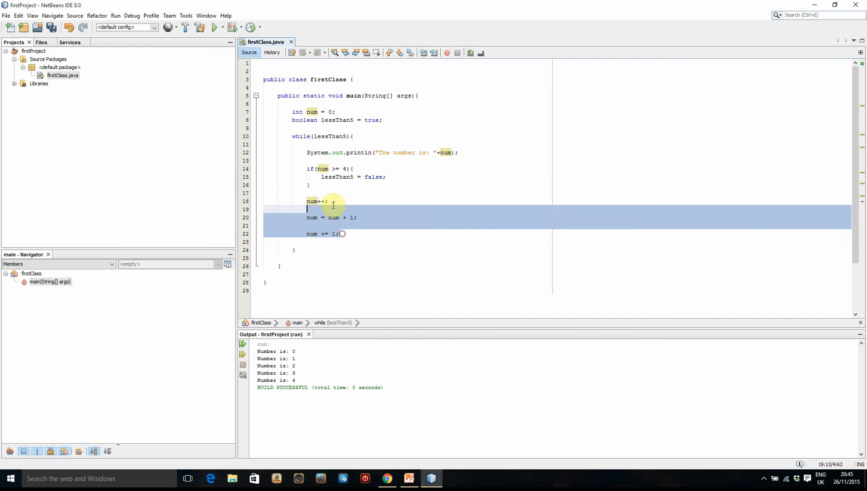
key(Delete)
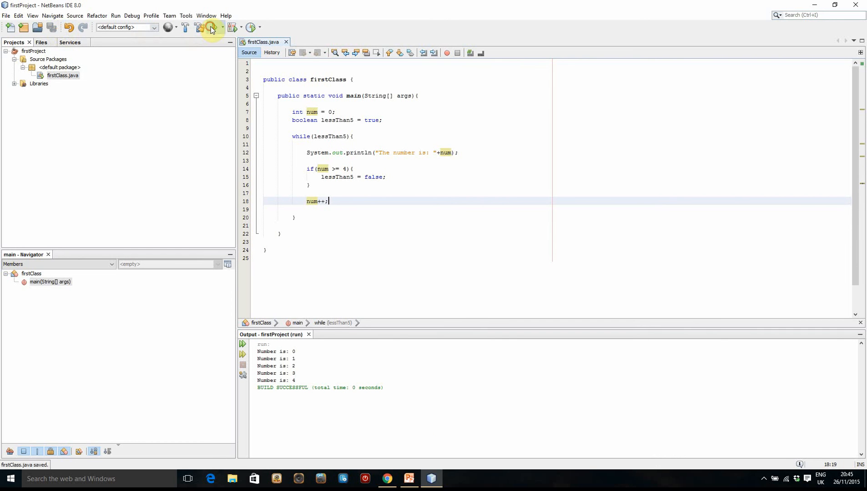
Run firstProject and confirm output lists The number is: 0 through 4 with BUILD SUCCESSFUL.
click(213, 27)
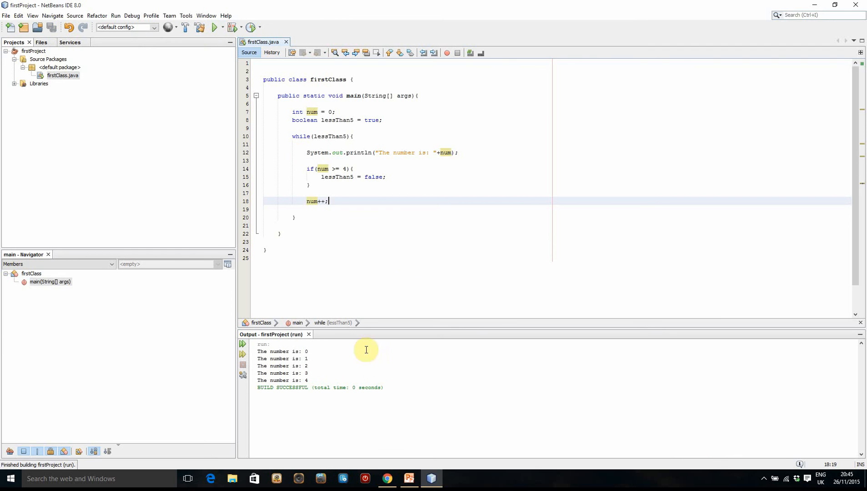
mouse_move(330, 355)
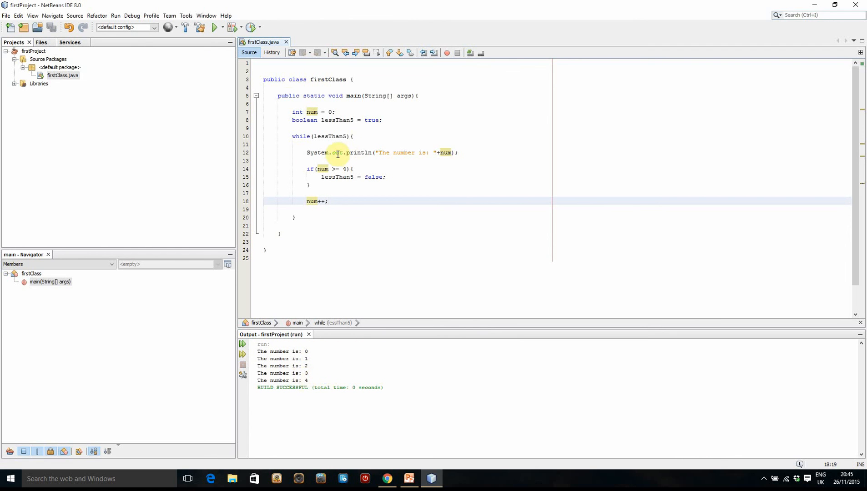
mouse_move(378, 273)
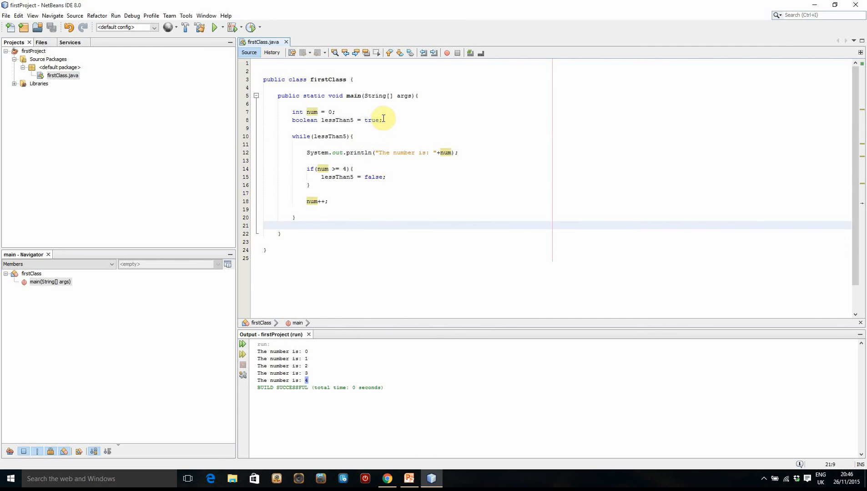
click(383, 120)
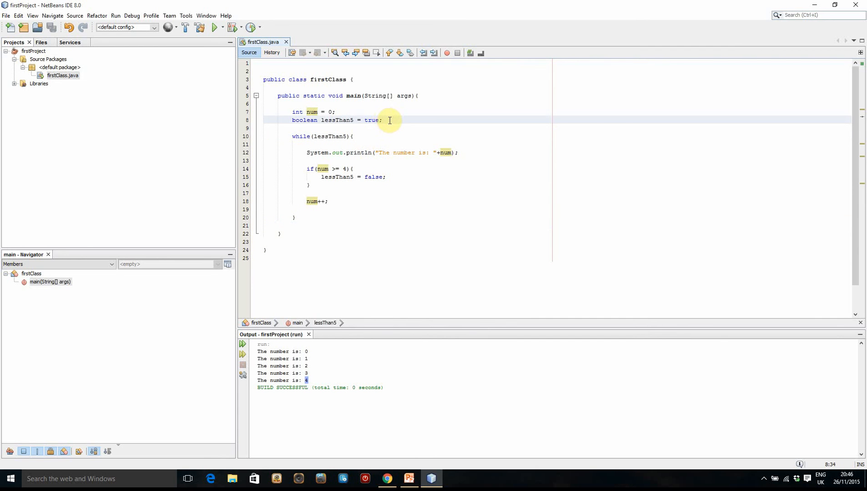